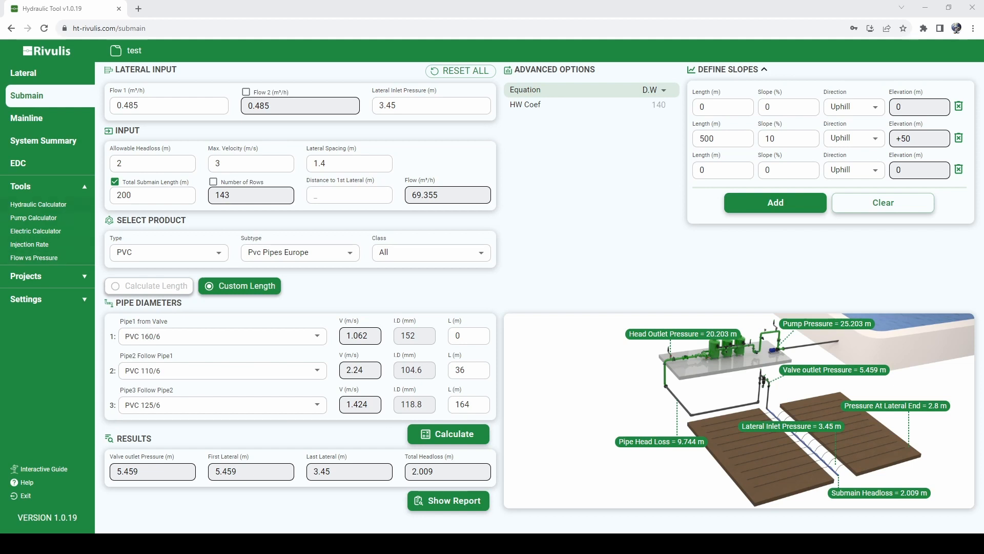
Bring up the Hydraulic Calculator showing 1.714 m headloss for the submain.
{"action": "left_click", "coordinate": [38, 204]}
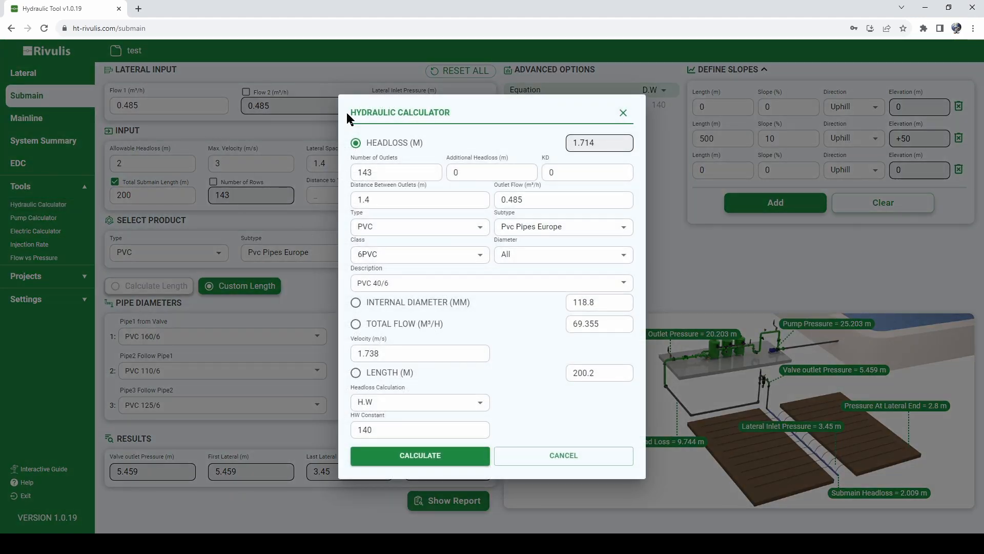
{"action": "mouse_move", "coordinate": [440, 226]}
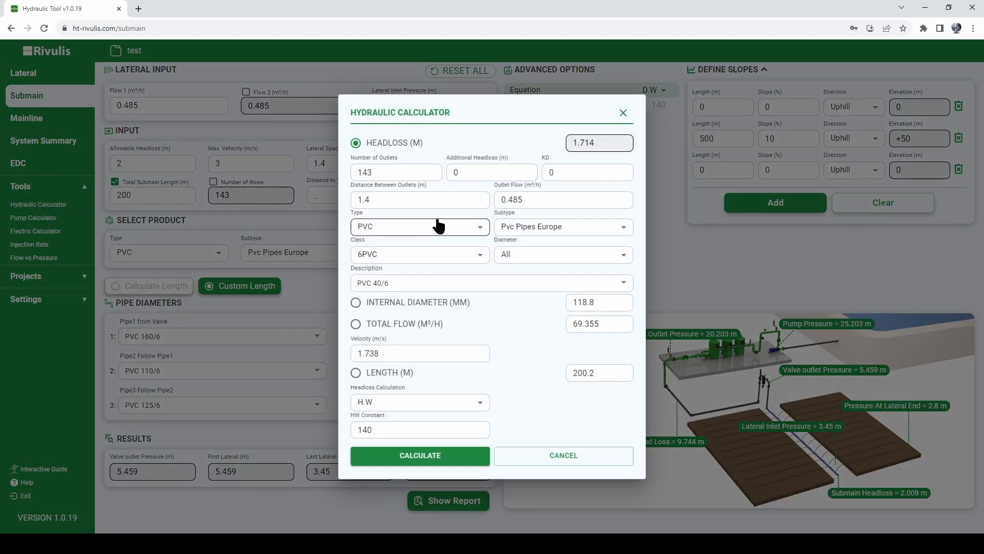
{"action": "mouse_move", "coordinate": [542, 375]}
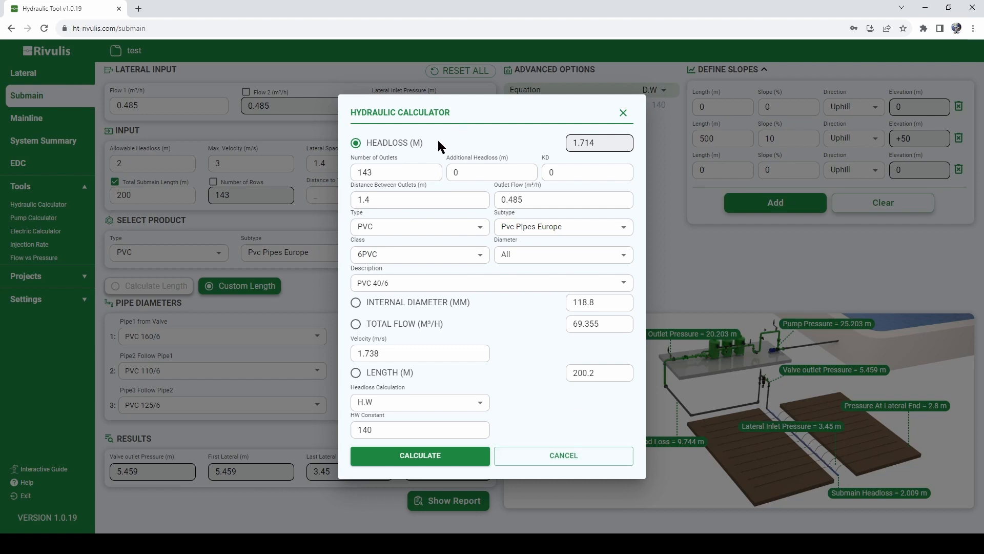
{"action": "mouse_move", "coordinate": [433, 153]}
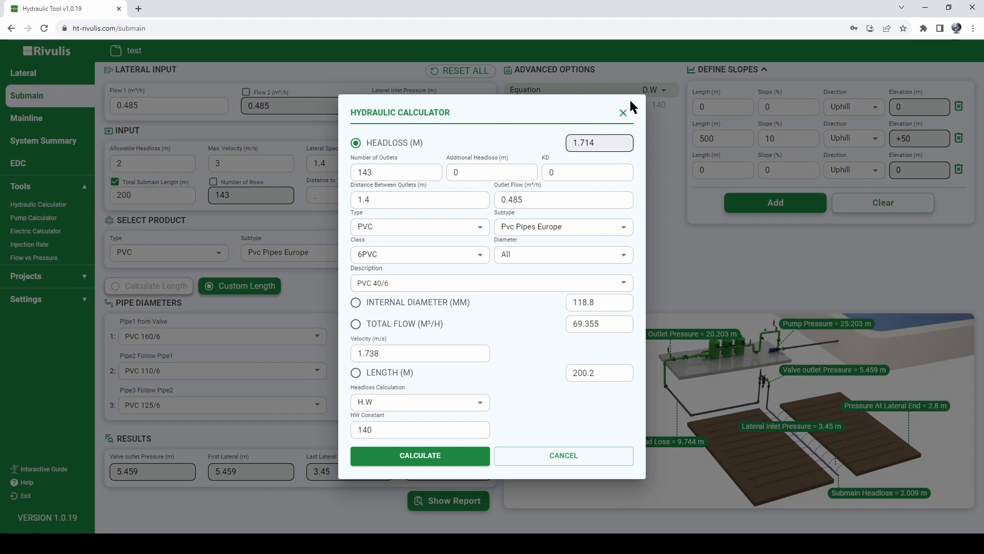
Return to the submain inputs: lateral flow 0.485, 143 rows, spacing 1.4, length 200.
{"action": "left_click", "coordinate": [622, 113]}
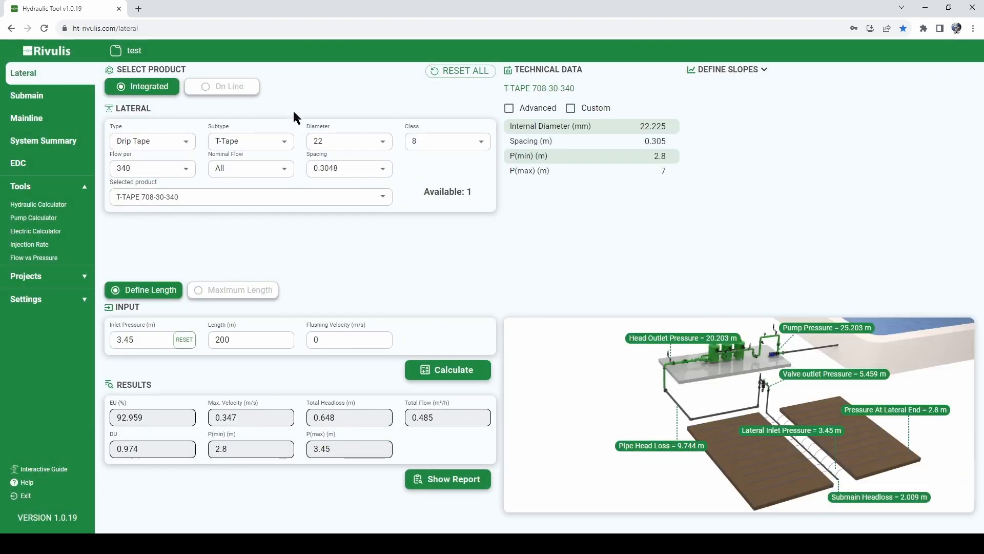
{"action": "left_click", "coordinate": [27, 95]}
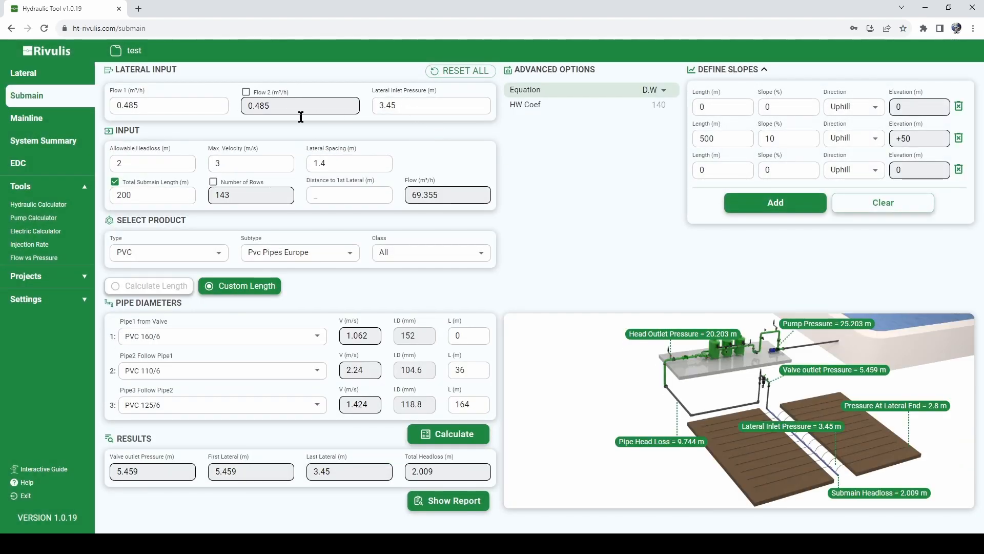
{"action": "left_click", "coordinate": [169, 105]}
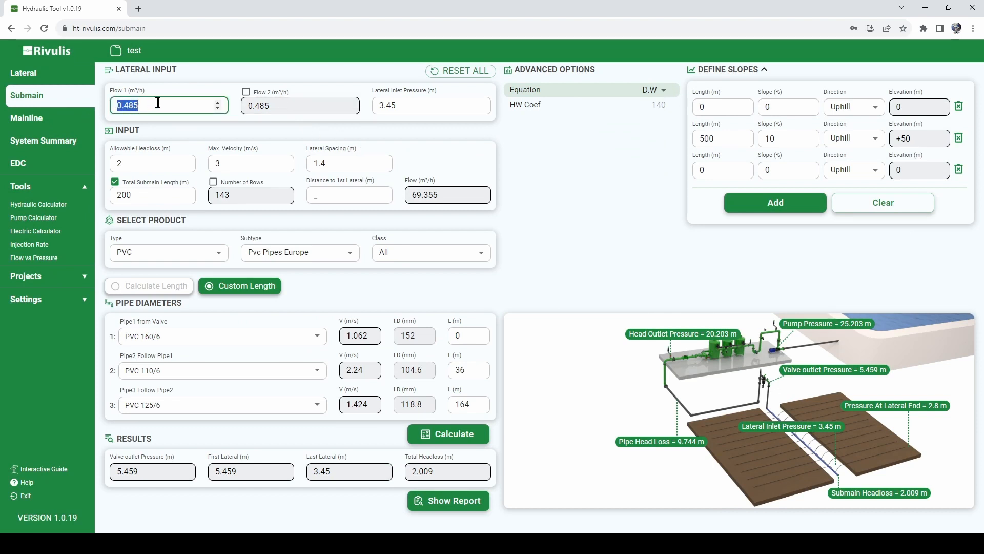
{"action": "left_click", "coordinate": [251, 195]}
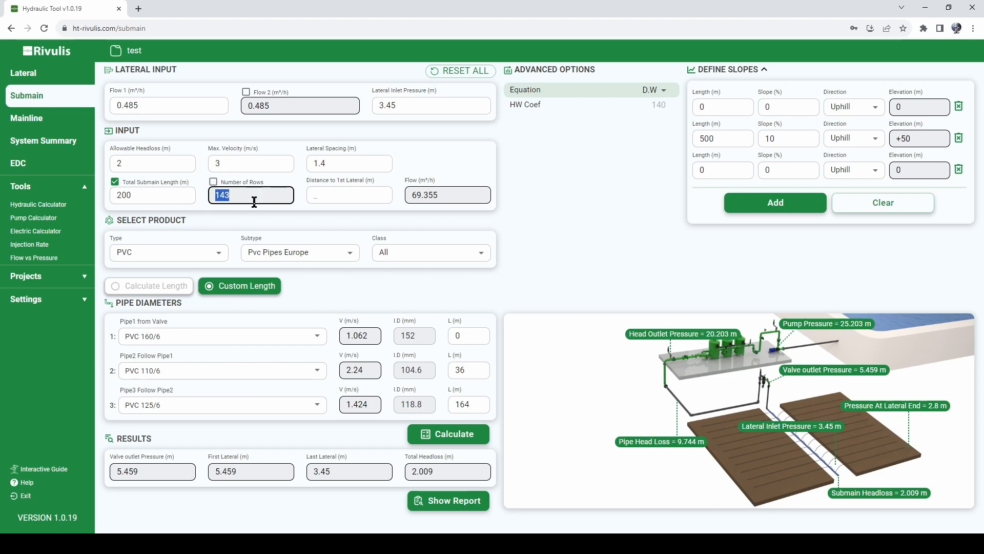
{"action": "left_click", "coordinate": [348, 163]}
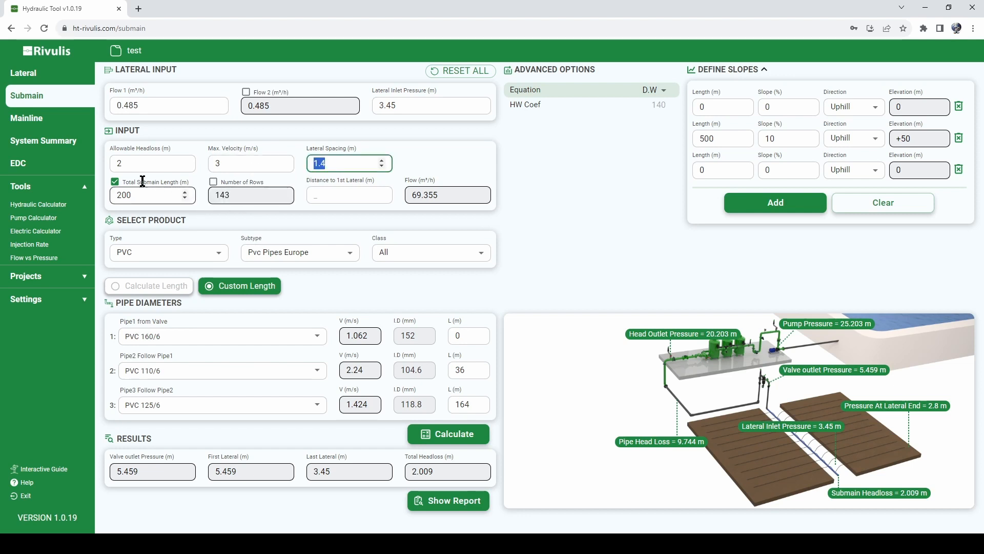
{"action": "left_click", "coordinate": [152, 195]}
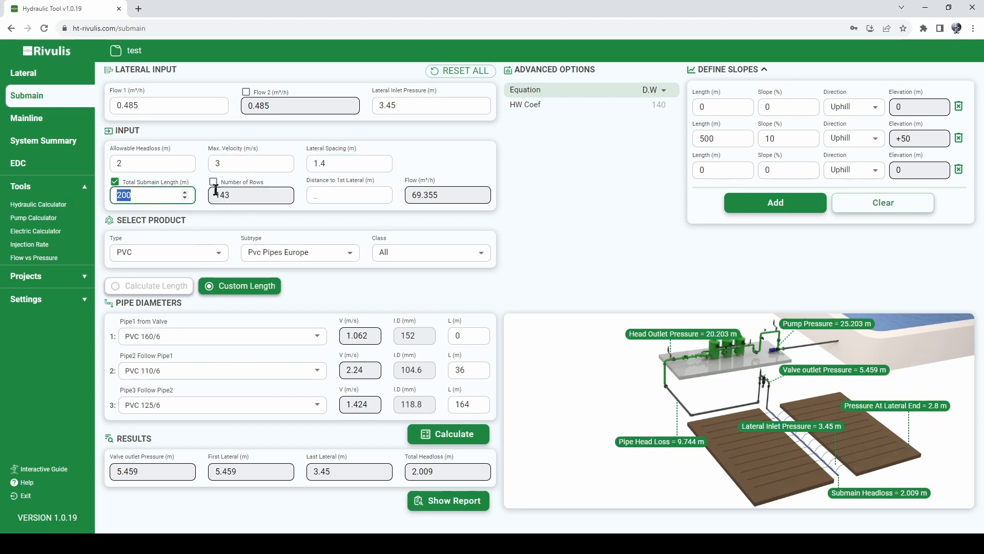
Recompute headloss with a larger 152 mm PVC pipe, giving about 0.516 m.
{"action": "left_click", "coordinate": [38, 204]}
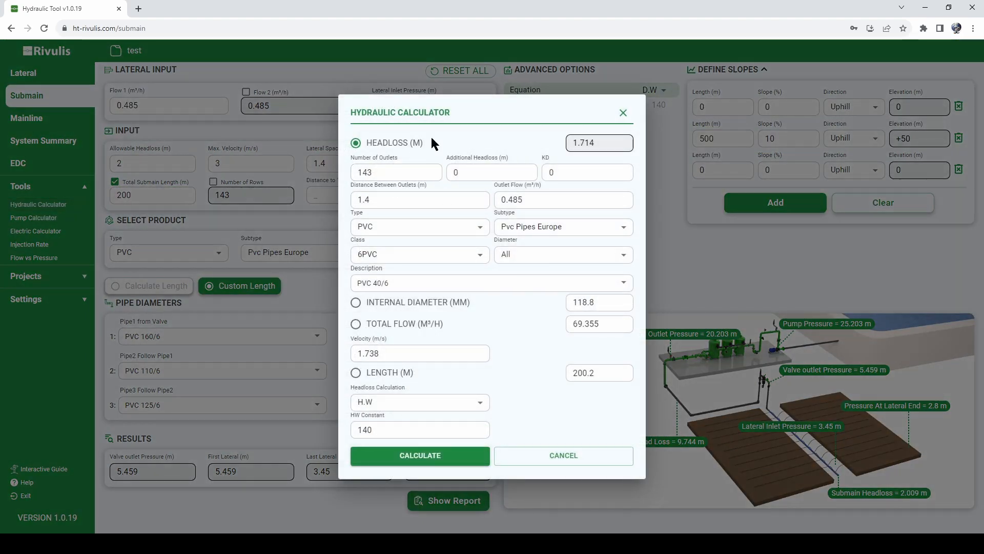
{"action": "left_click", "coordinate": [396, 172]}
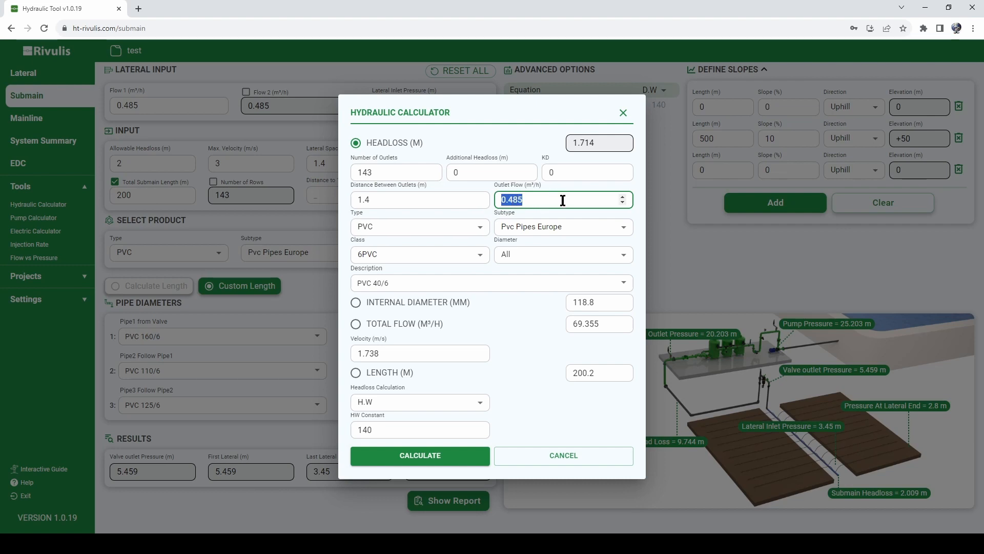
{"action": "left_click", "coordinate": [419, 199]}
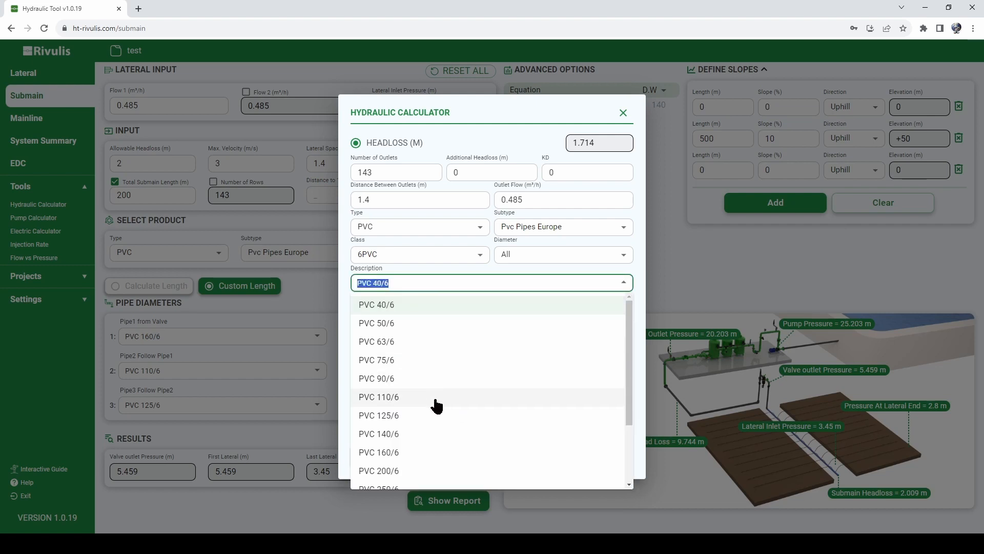
{"action": "left_click", "coordinate": [378, 452]}
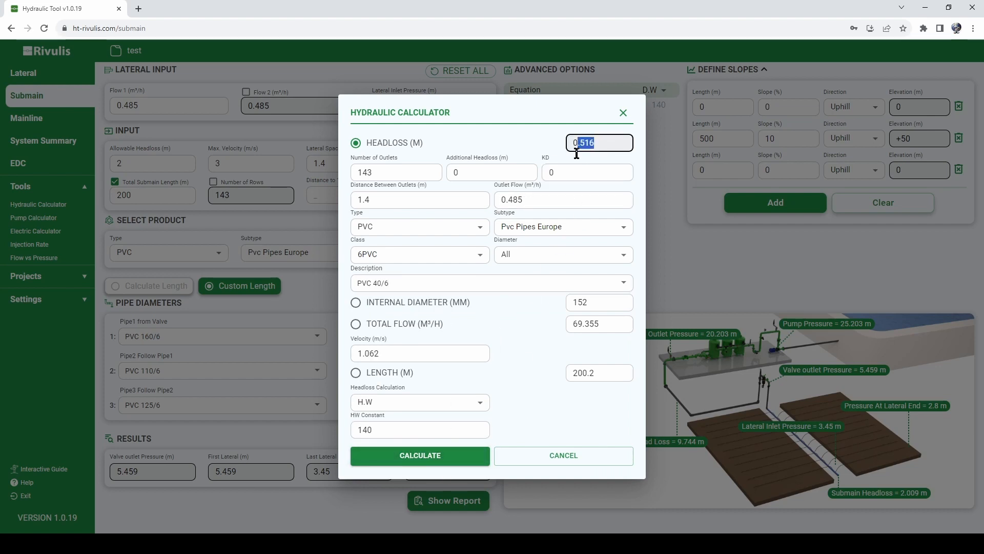
{"action": "triple_click", "coordinate": [599, 142]}
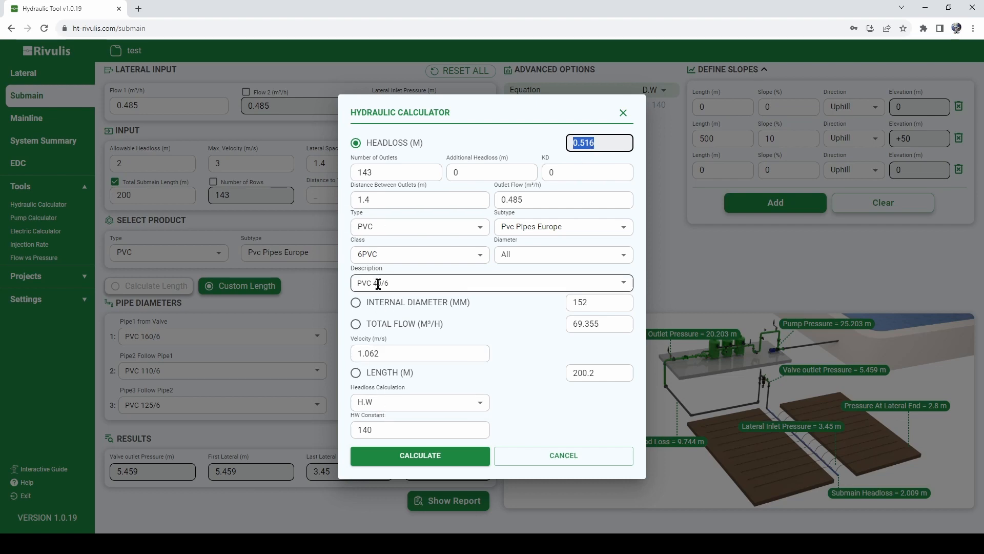
{"action": "mouse_move", "coordinate": [440, 242]}
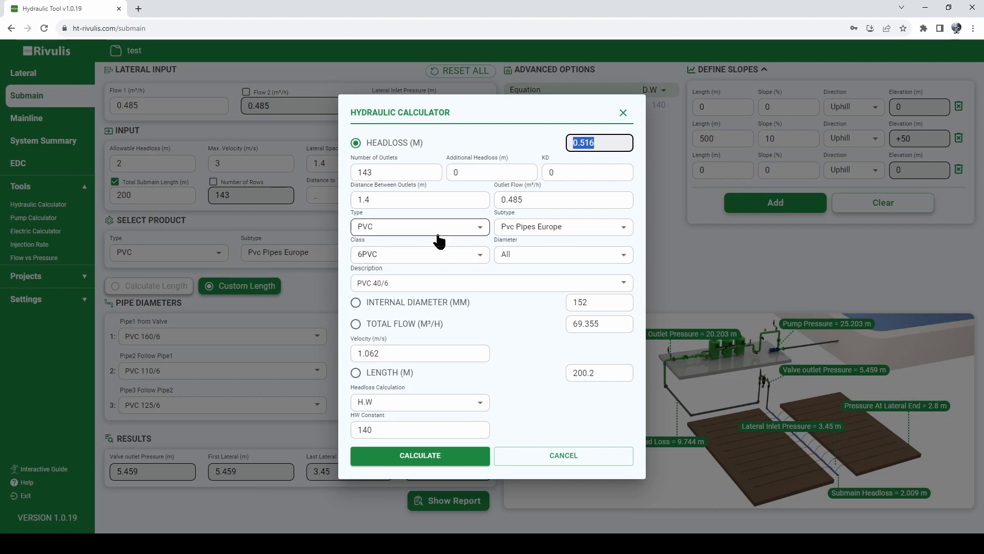
Bring up the Pump Calculator showing 20.38 kW for 200 m³/h at 30 m head.
{"action": "left_click", "coordinate": [491, 283]}
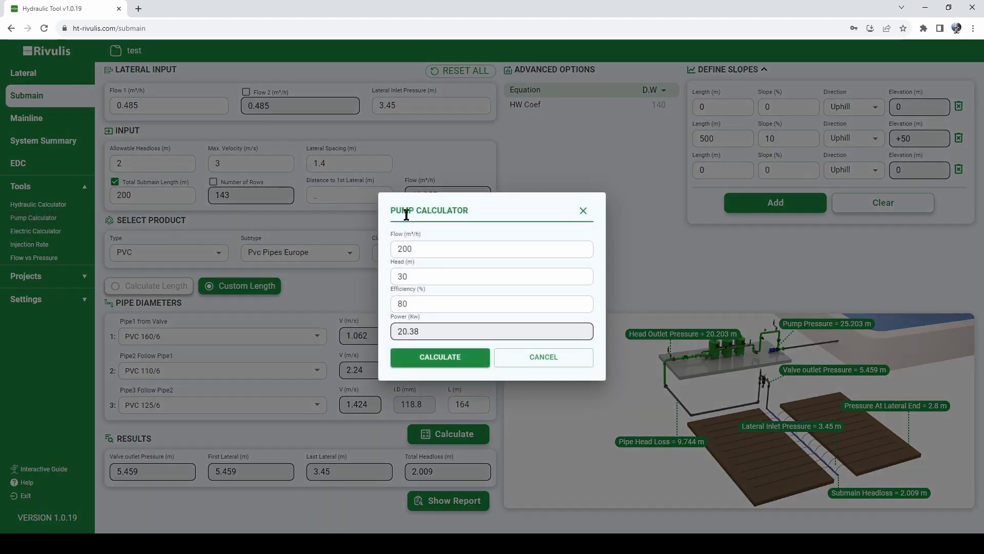
Compute pump power at 75% efficiency (21.739 kW) for 200 m³/h at 30 m, then close.
{"action": "left_click", "coordinate": [491, 249]}
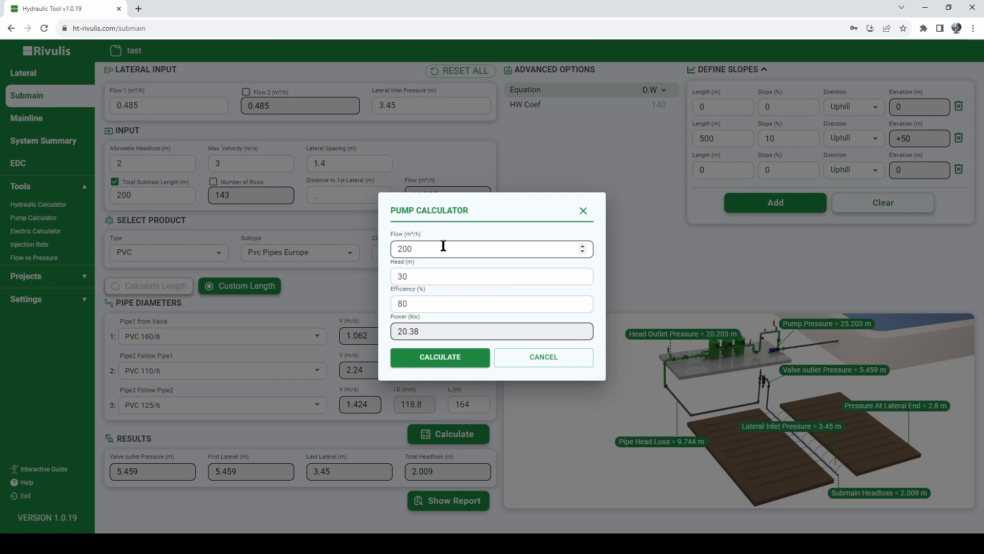
{"action": "left_click", "coordinate": [491, 276]}
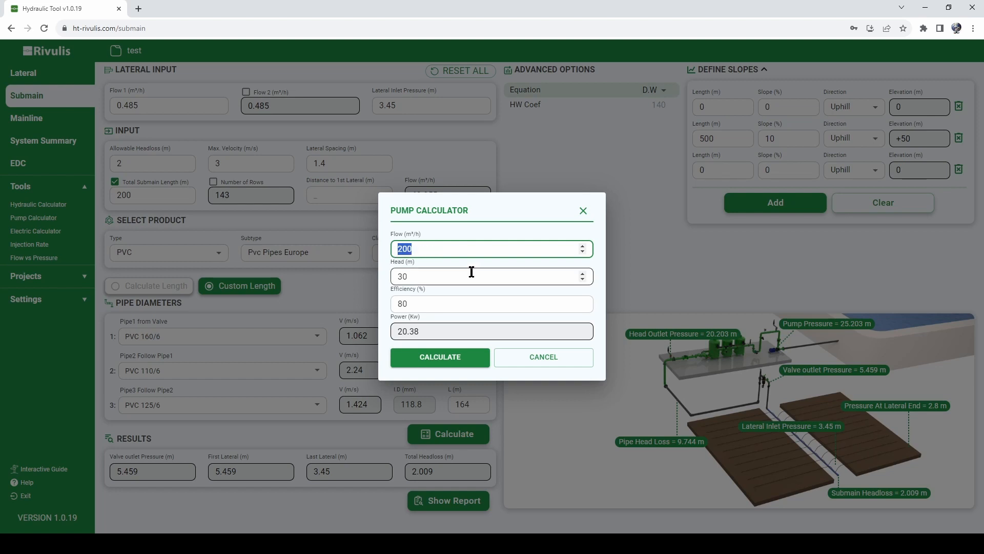
{"action": "left_click", "coordinate": [491, 276]}
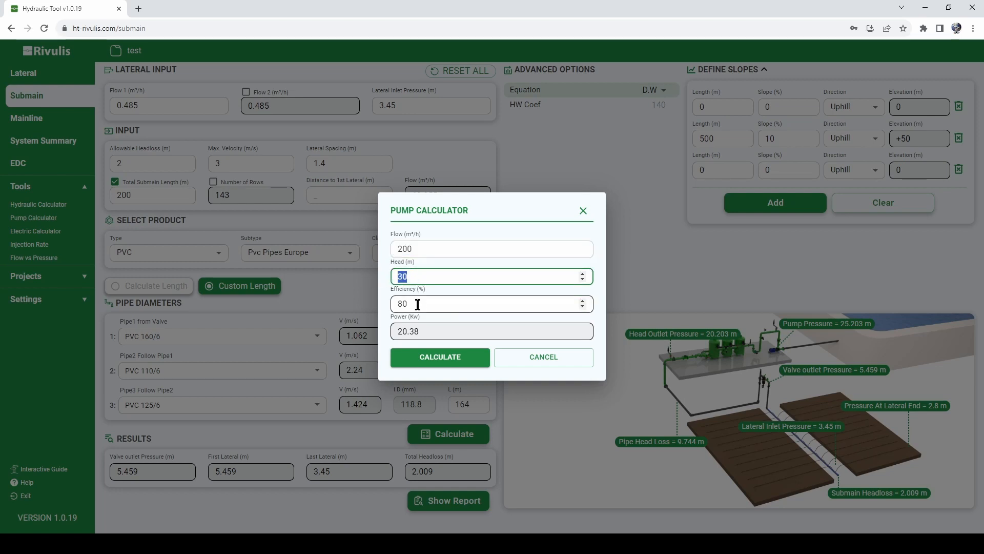
{"action": "left_click", "coordinate": [492, 303]}
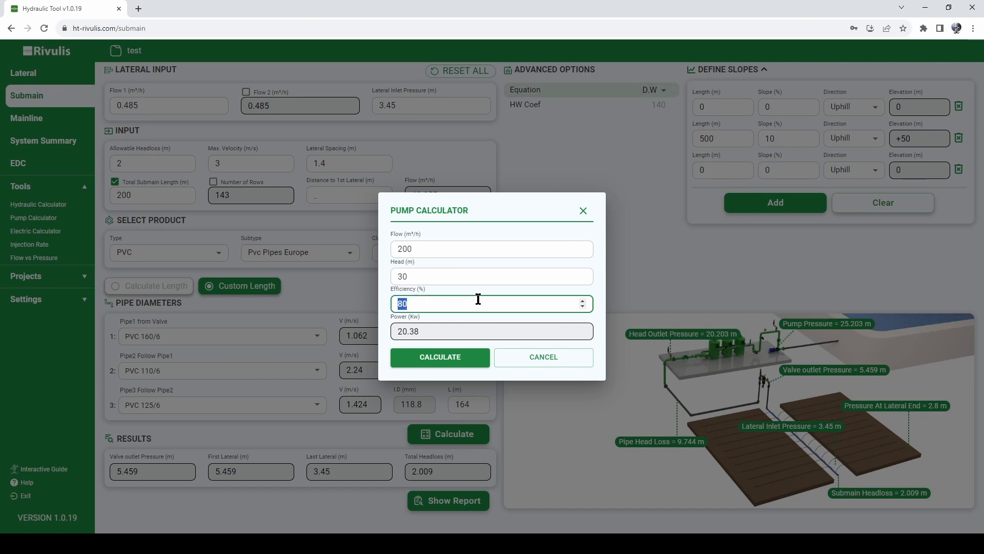
{"action": "type", "text": "75"}
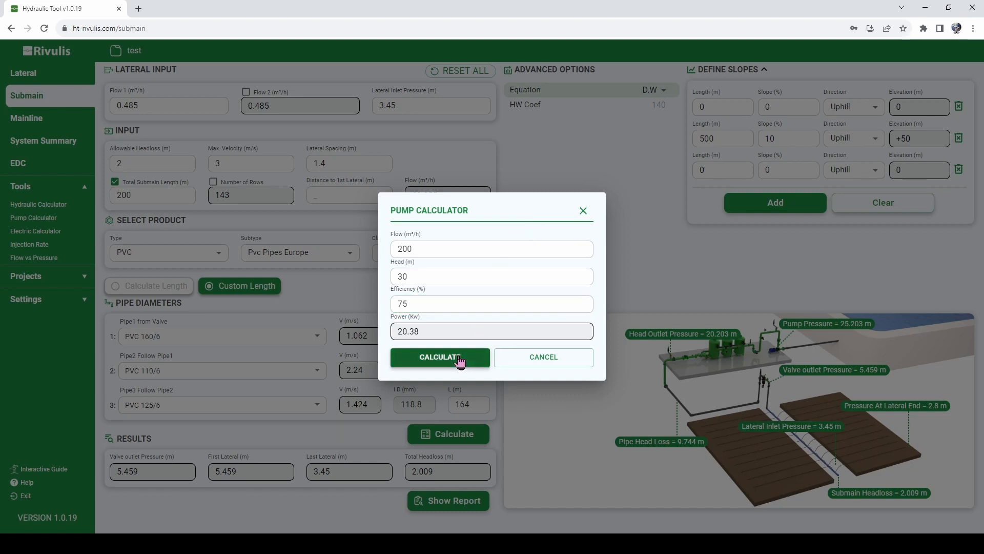
{"action": "left_click", "coordinate": [440, 357]}
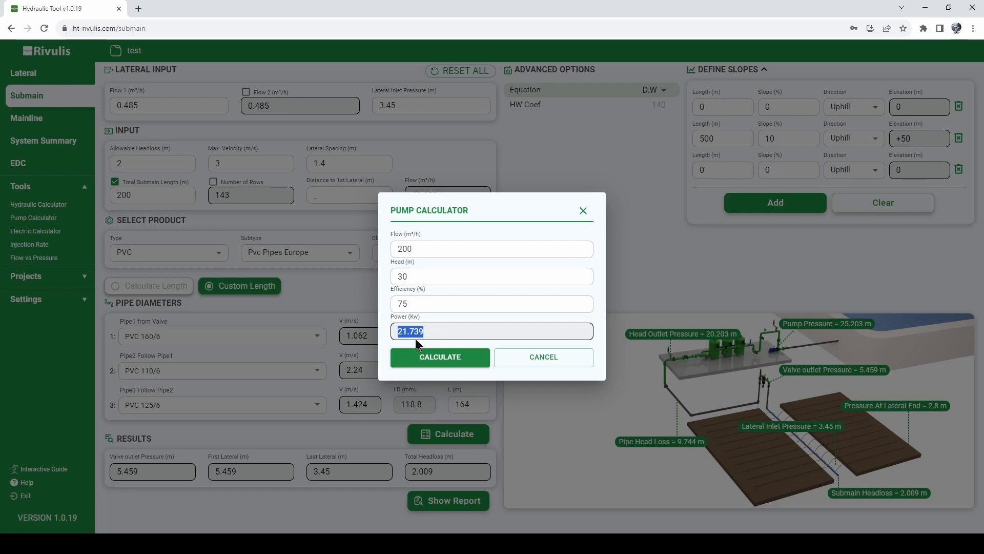
{"action": "mouse_move", "coordinate": [416, 349]}
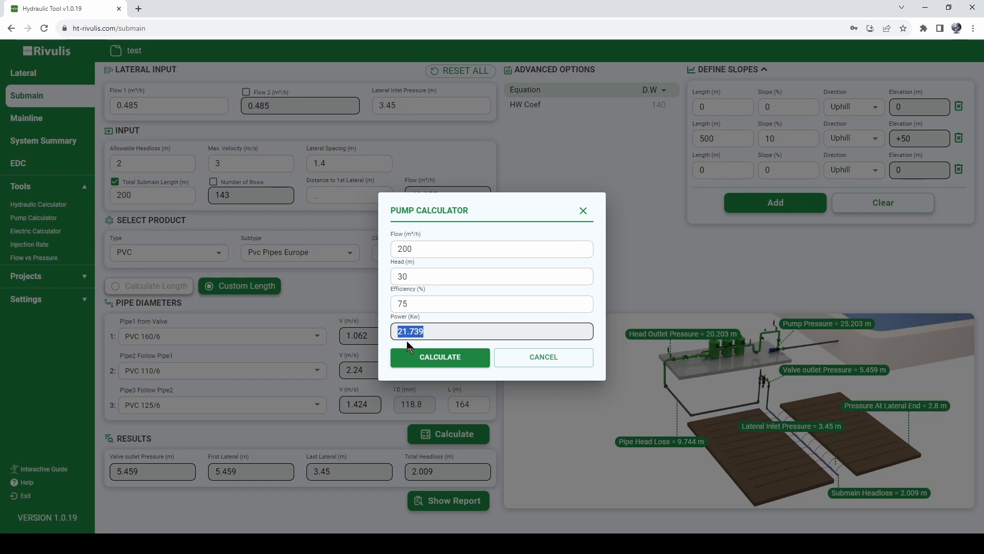
{"action": "mouse_move", "coordinate": [475, 339]}
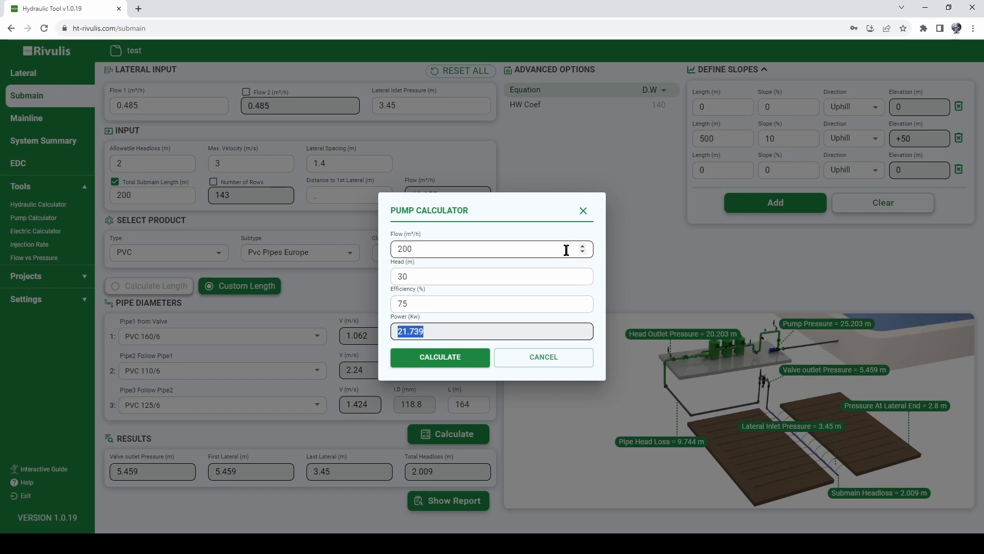
{"action": "left_click", "coordinate": [542, 356]}
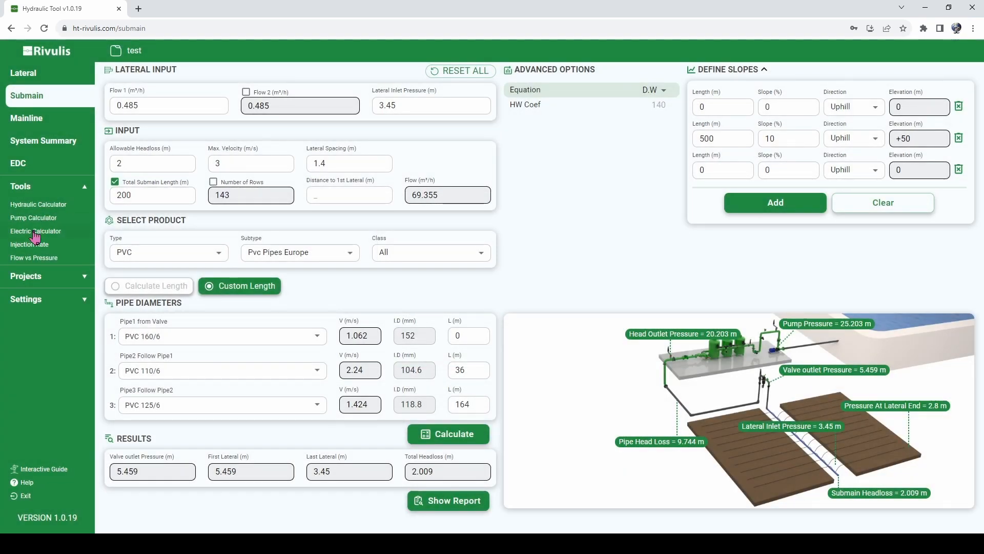
Compute motor power in the Electric Calculator for 240 V and 20 A (6.24 kW).
{"action": "left_click", "coordinate": [35, 231]}
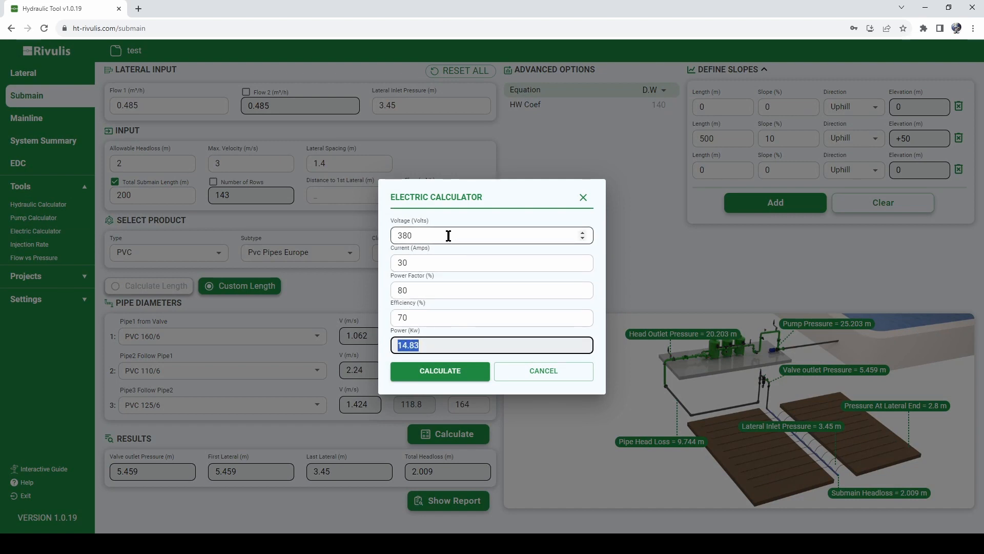
{"action": "left_click", "coordinate": [491, 289]}
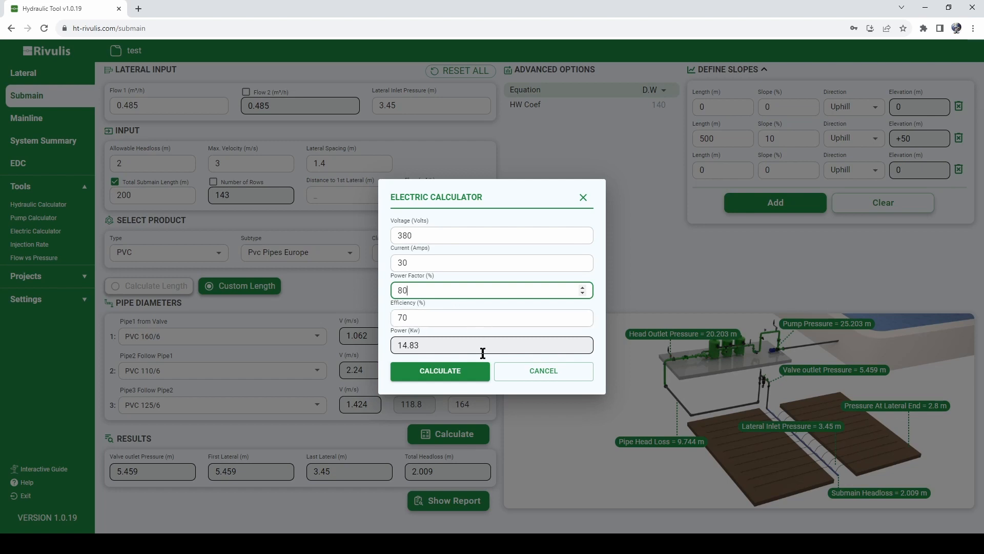
{"action": "type", "text": "240"}
{"action": "left_click", "coordinate": [492, 263]}
{"action": "type", "text": "20"}
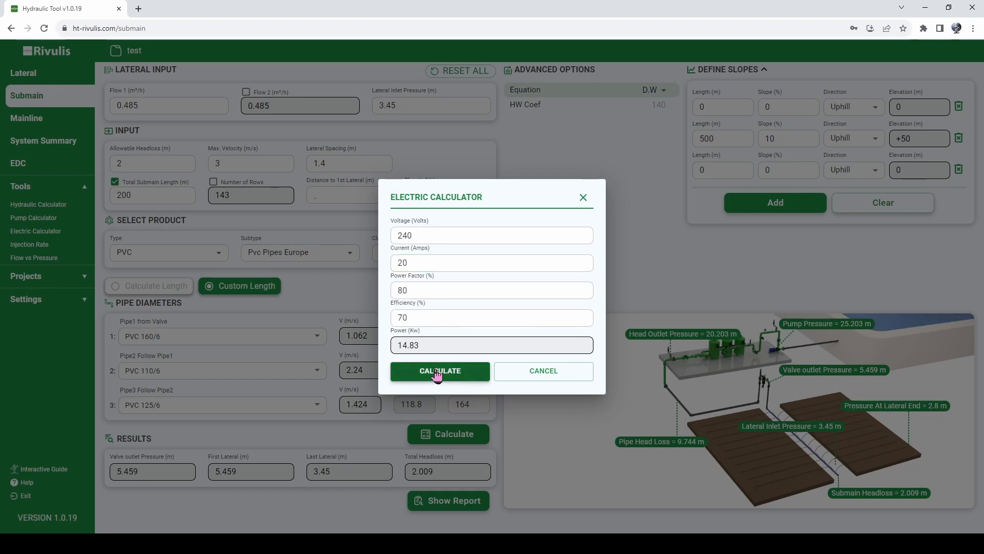
{"action": "left_click", "coordinate": [439, 370]}
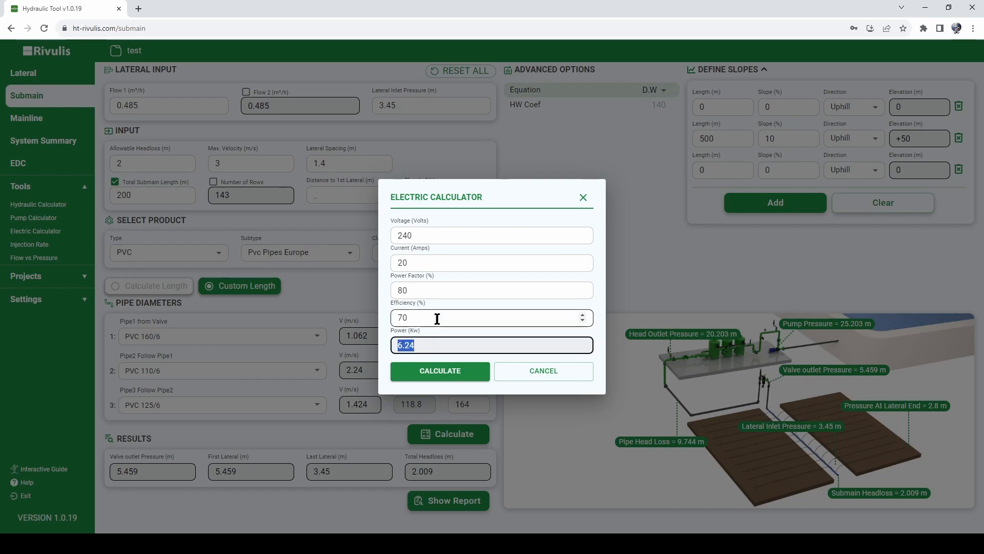
Rerun the electric calculation for 380 V and 30 A, then move to the injection rate calculator.
{"action": "type", "text": "380"}
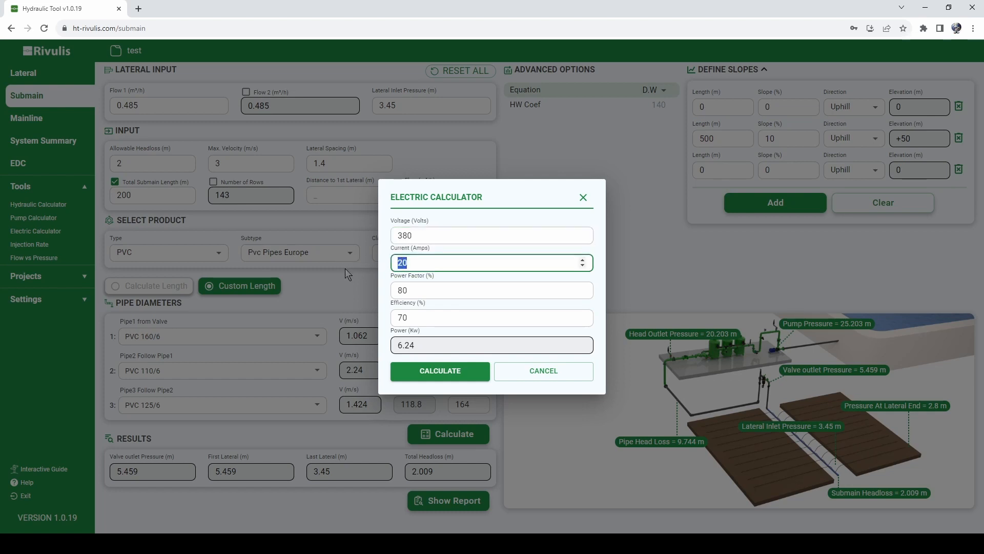
{"action": "type", "text": "30"}
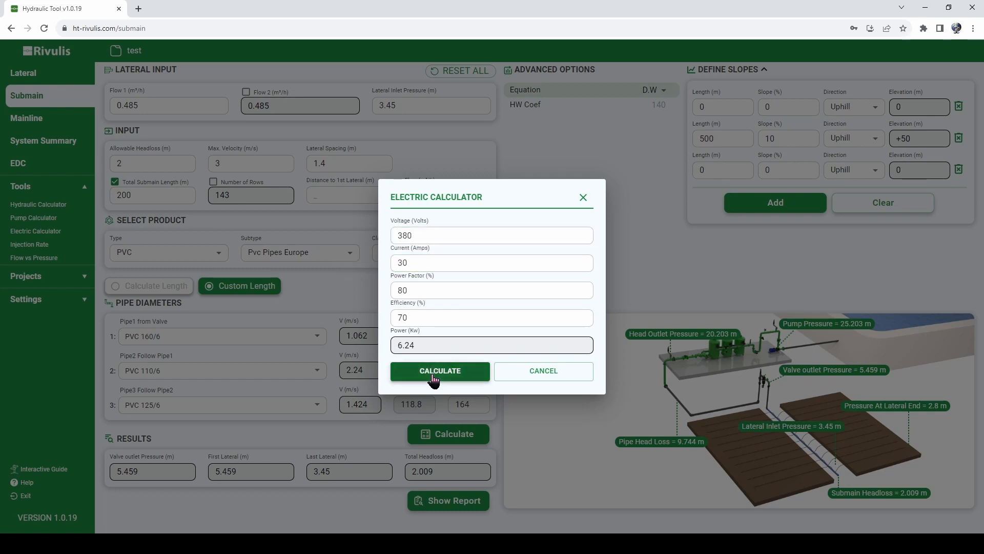
{"action": "left_click", "coordinate": [440, 370]}
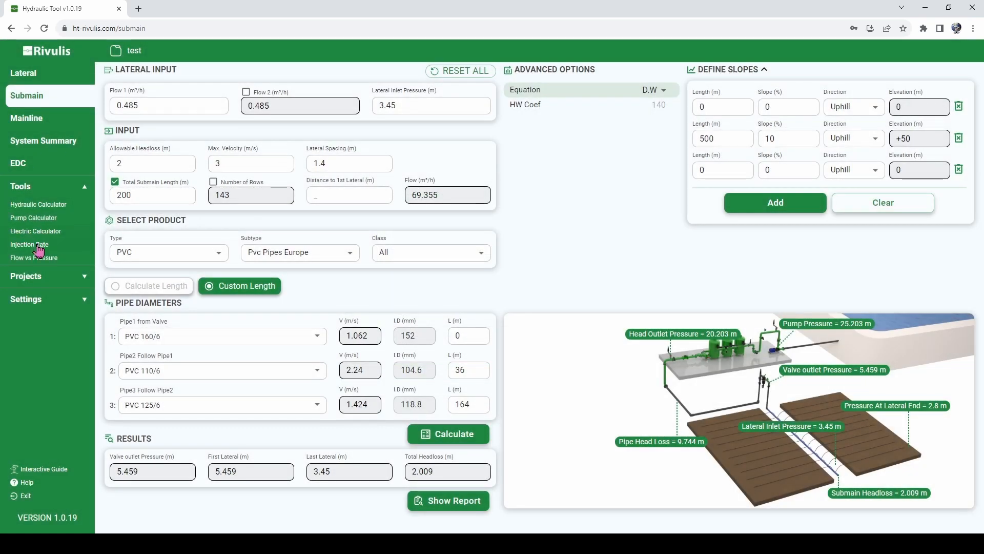
{"action": "left_click", "coordinate": [29, 244]}
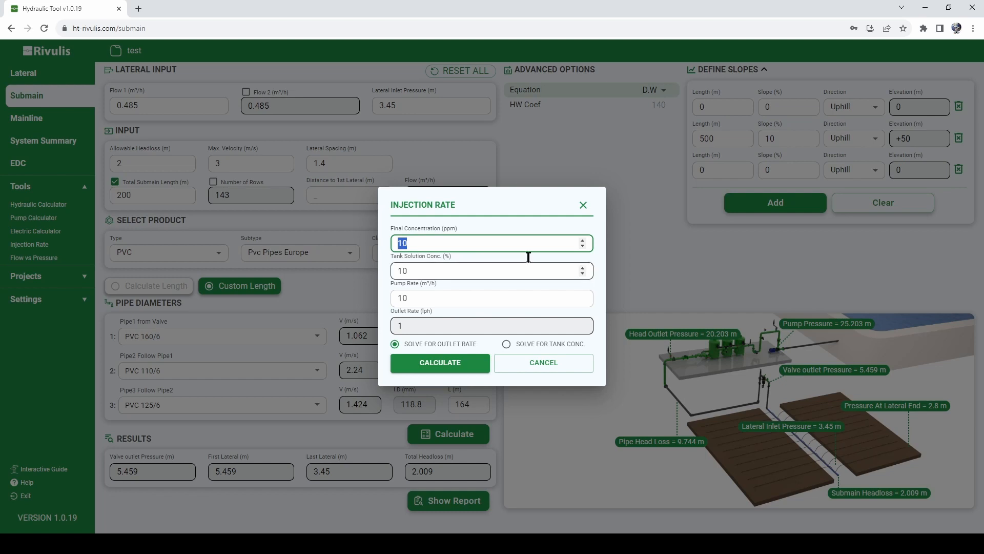
{"action": "type", "text": "20"}
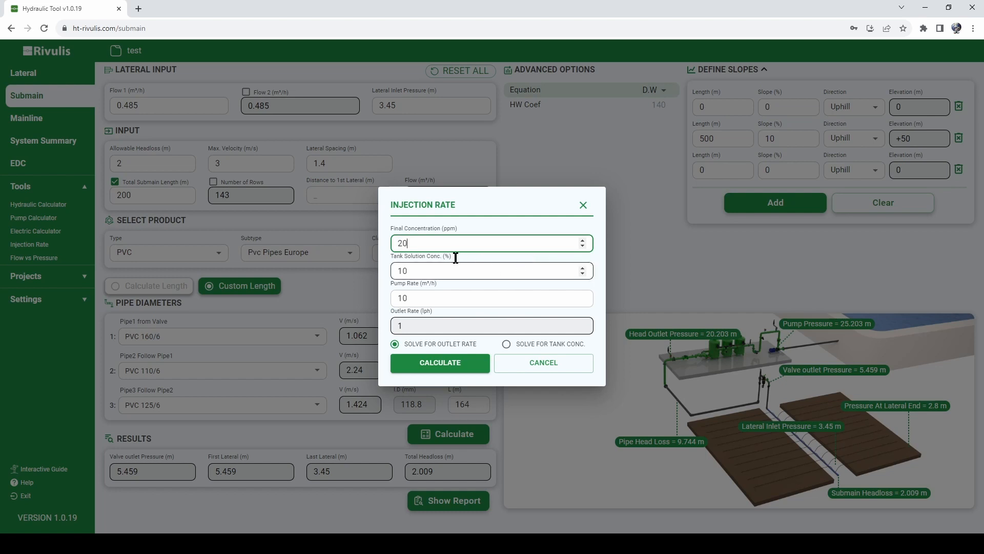
{"action": "left_click", "coordinate": [491, 271]}
{"action": "type", "text": "0"}
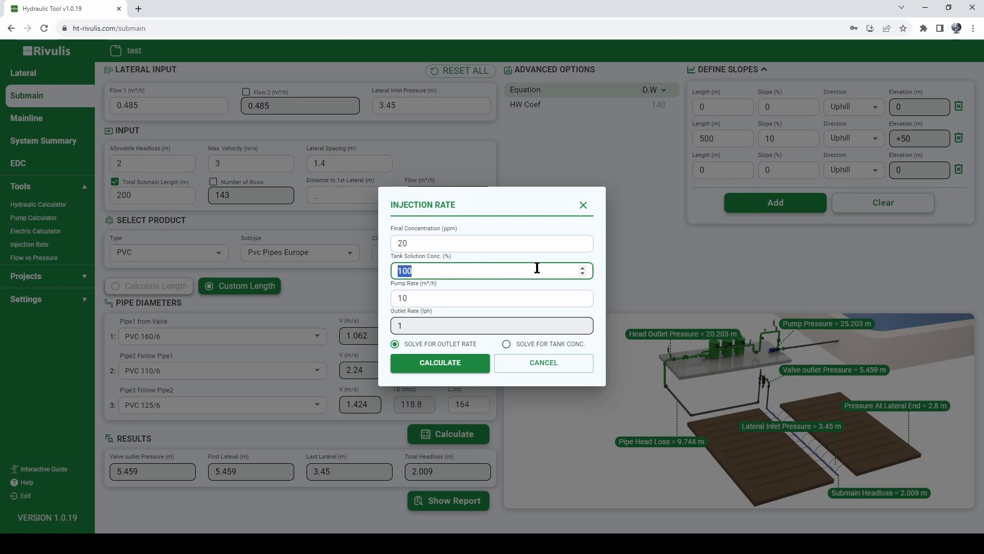
{"action": "type", "text": "15"}
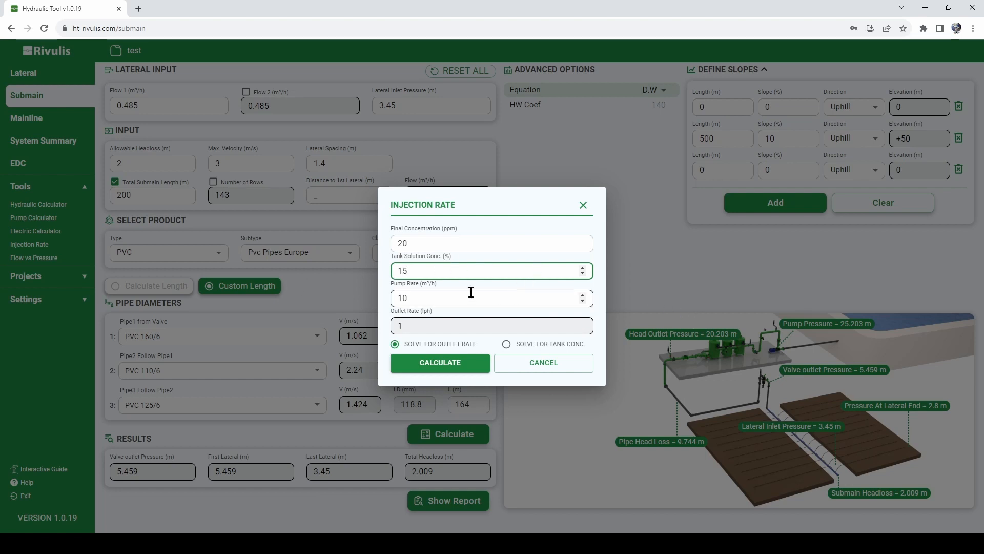
{"action": "mouse_move", "coordinate": [444, 297]}
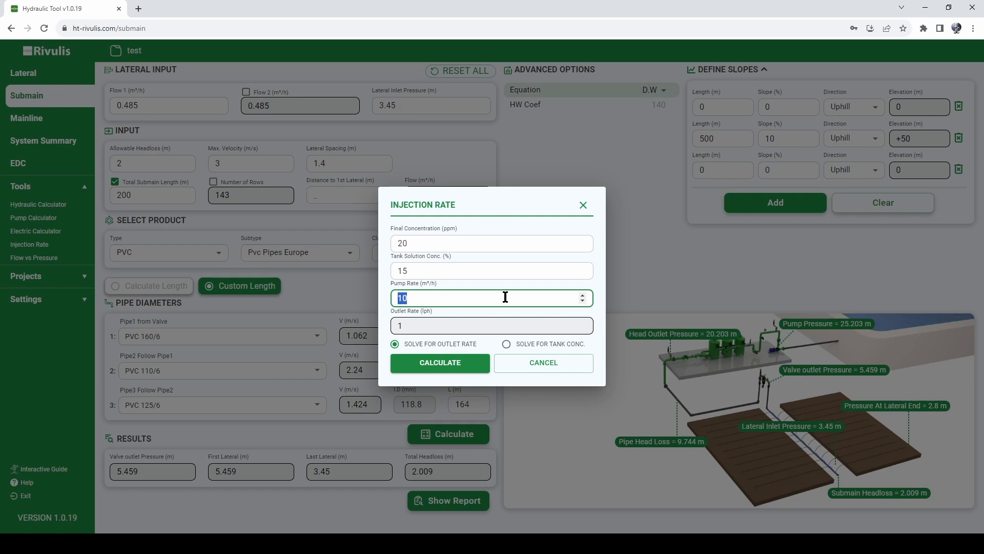
{"action": "type", "text": "5"}
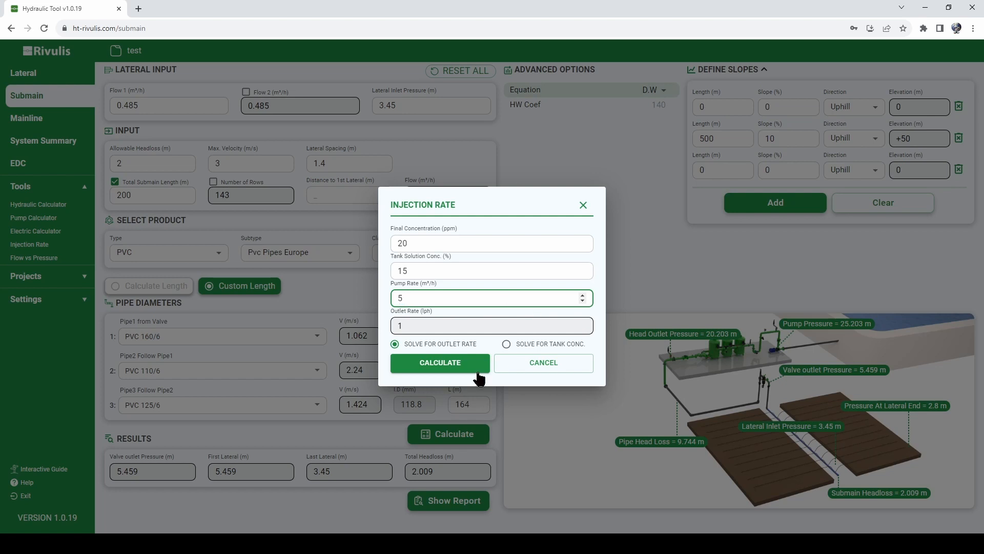
{"action": "left_click", "coordinate": [440, 362]}
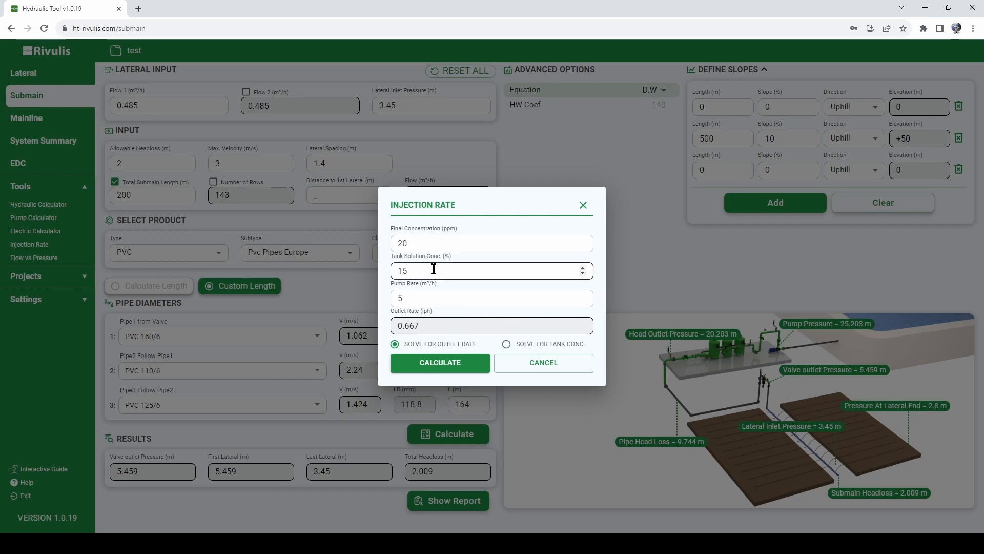
{"action": "left_click", "coordinate": [490, 270]}
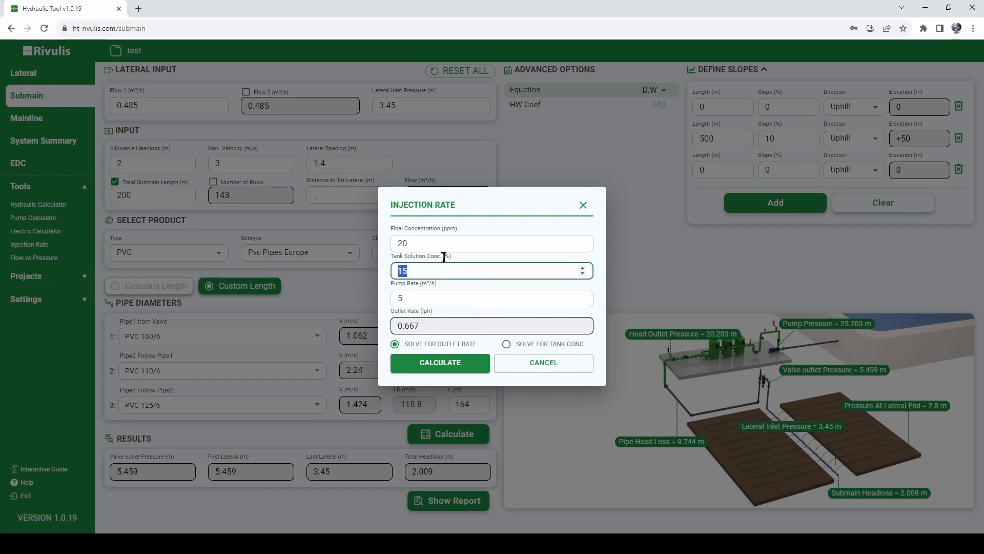
{"action": "left_click", "coordinate": [490, 298]}
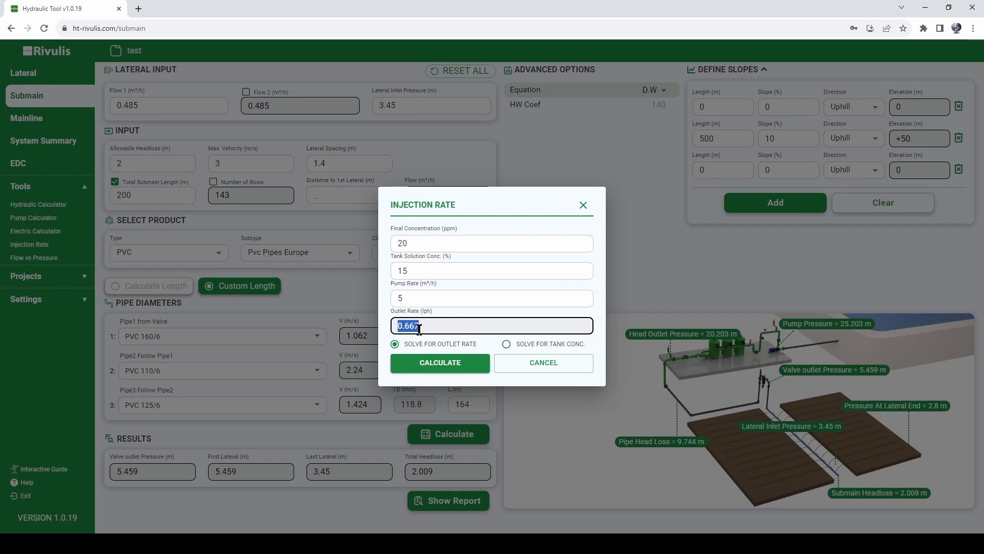
{"action": "mouse_move", "coordinate": [544, 363]}
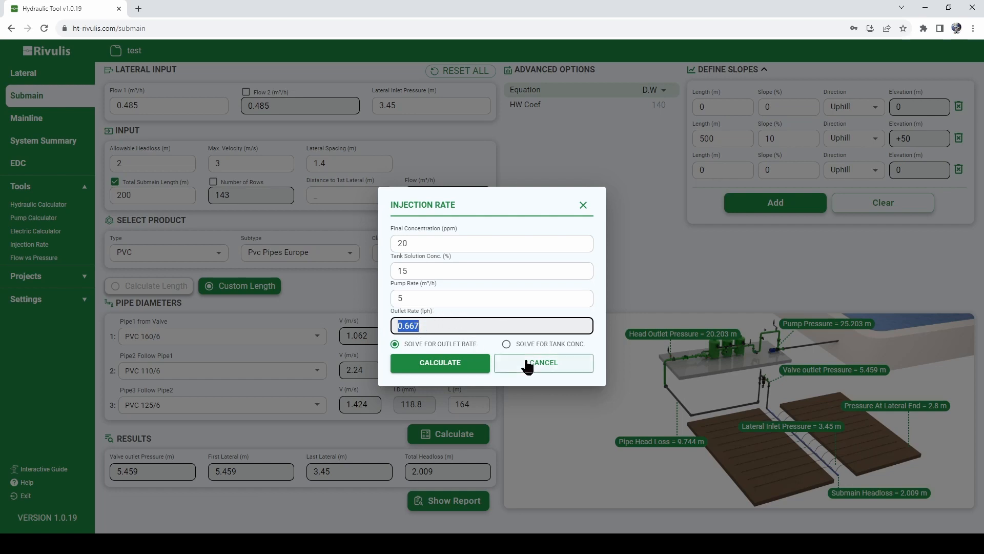
{"action": "left_click", "coordinate": [541, 362]}
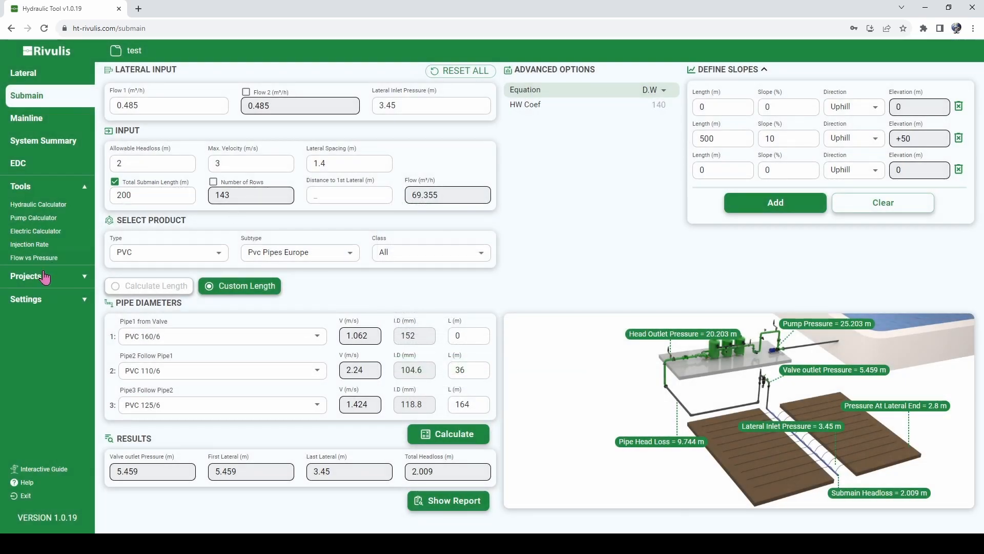
{"action": "left_click", "coordinate": [34, 258]}
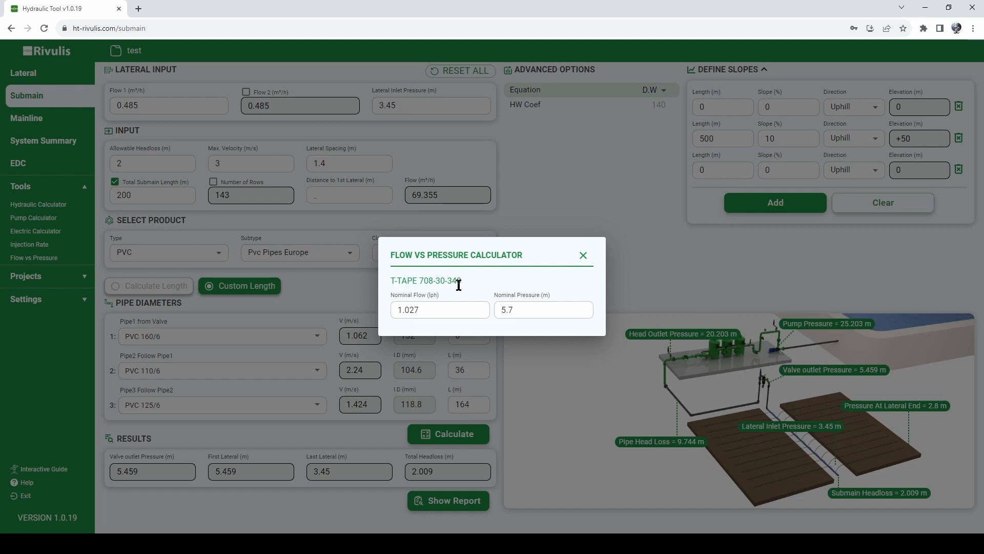
{"action": "left_click", "coordinate": [440, 309]}
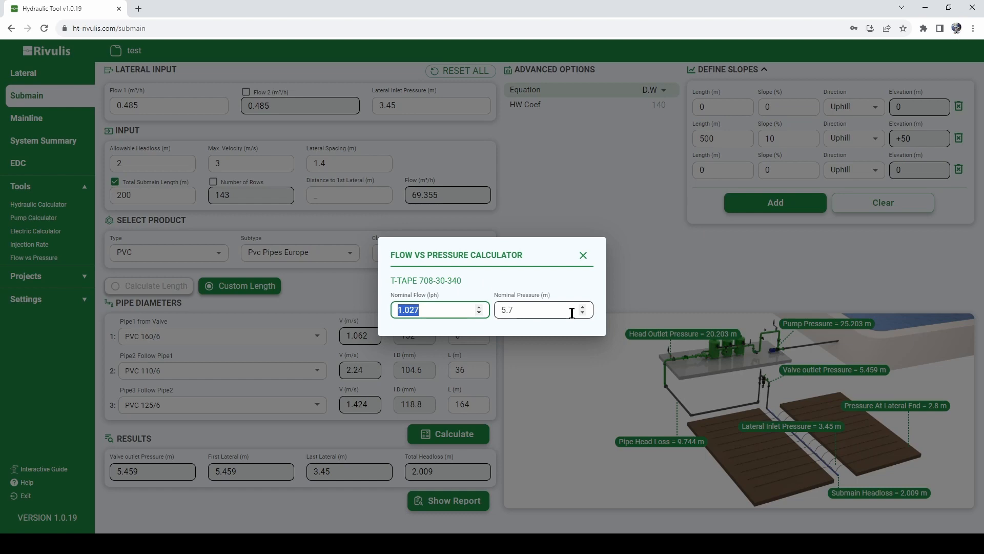
{"action": "left_click", "coordinate": [536, 310]}
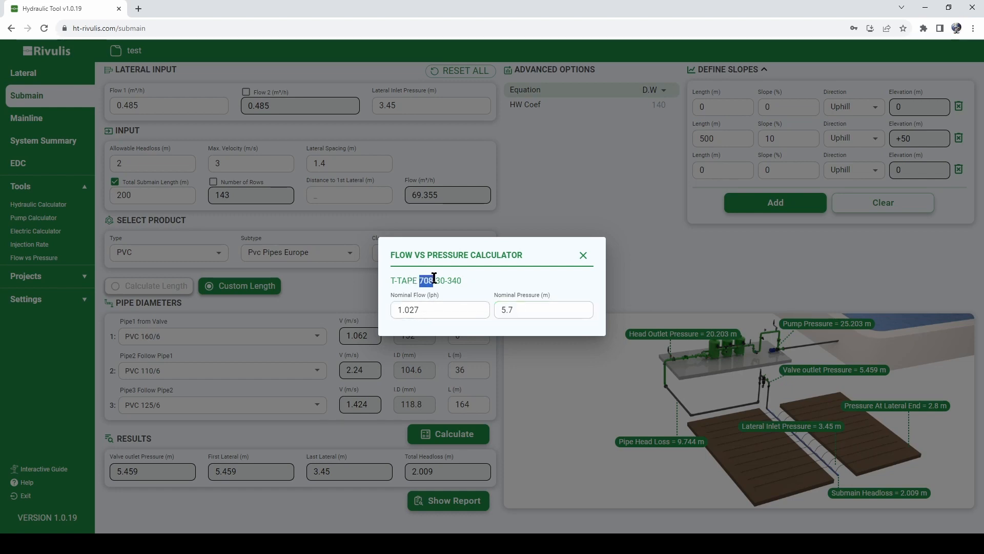
{"action": "left_click", "coordinate": [583, 255]}
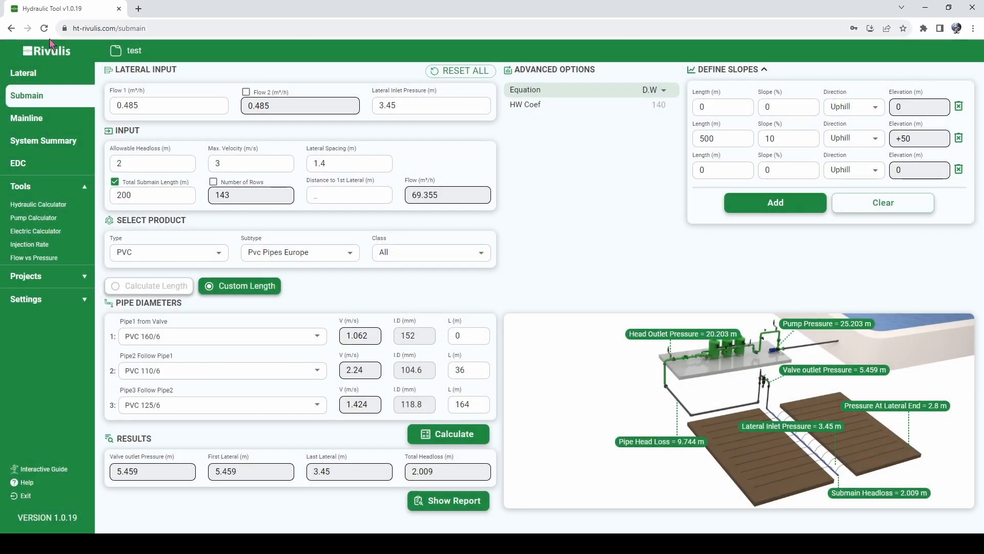
On the lateral design, check T-TAPE 708-30-340 flow vs pressure at 10 then 8 m (1.216 lph).
{"action": "left_click", "coordinate": [24, 73]}
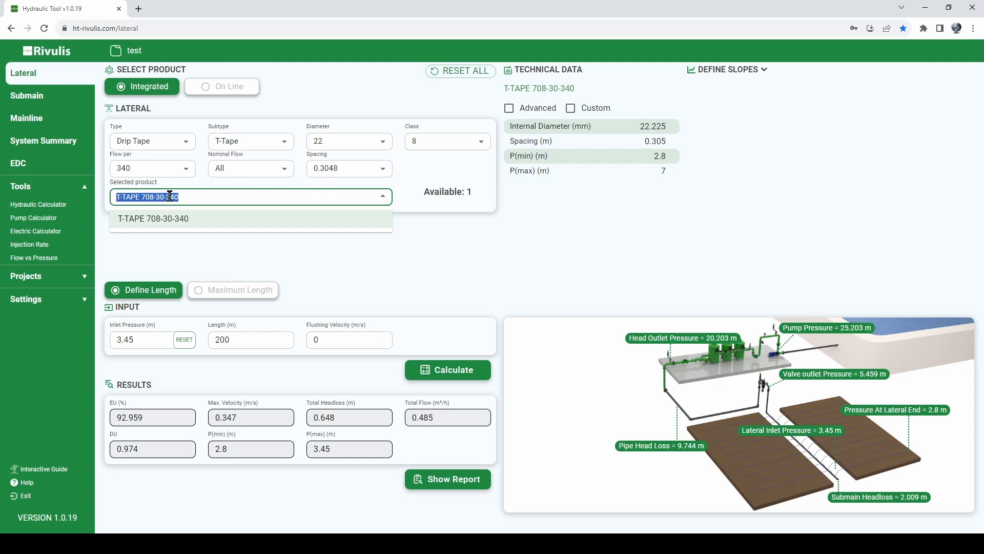
{"action": "left_click", "coordinate": [34, 257]}
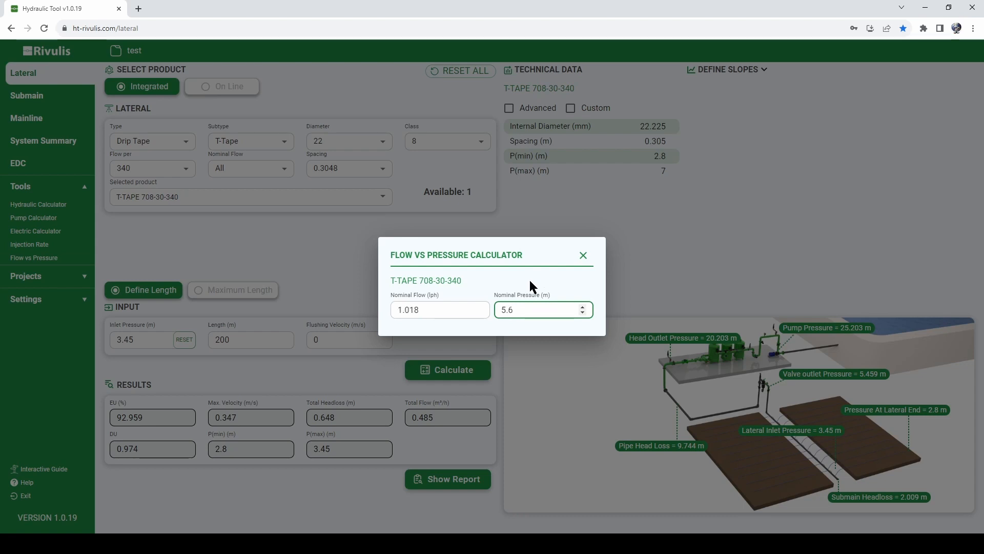
{"action": "left_click", "coordinate": [440, 310]}
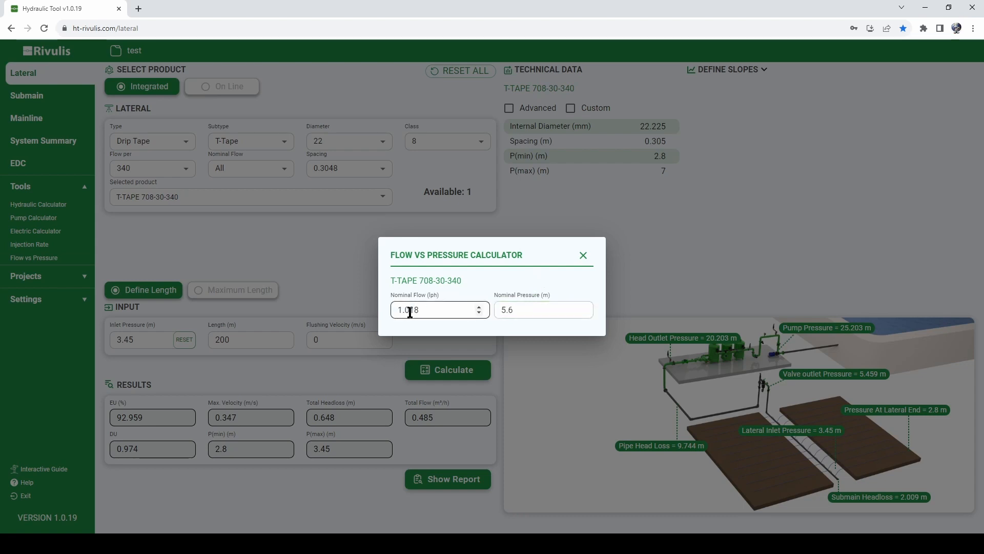
{"action": "left_click", "coordinate": [540, 310]}
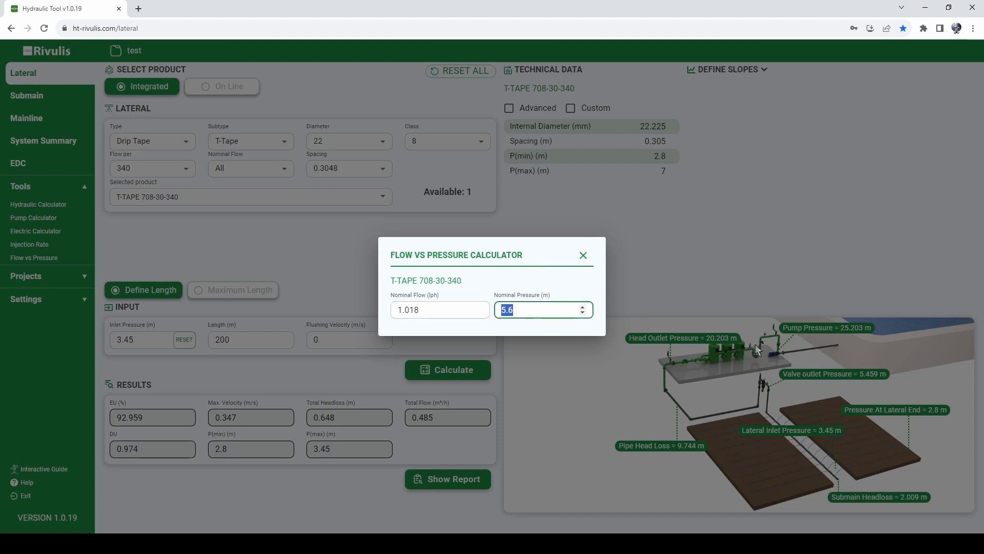
{"action": "type", "text": "10"}
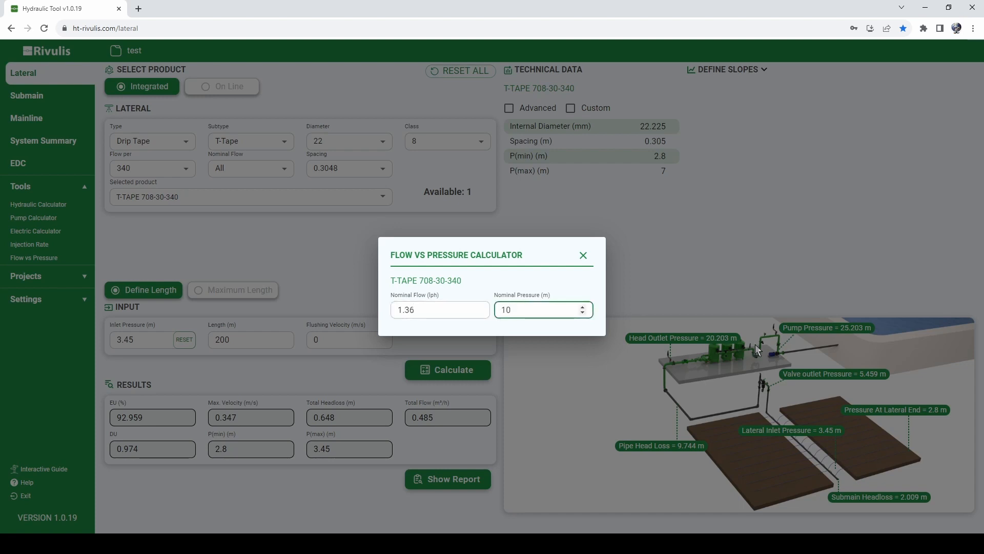
{"action": "left_click", "coordinate": [440, 309]}
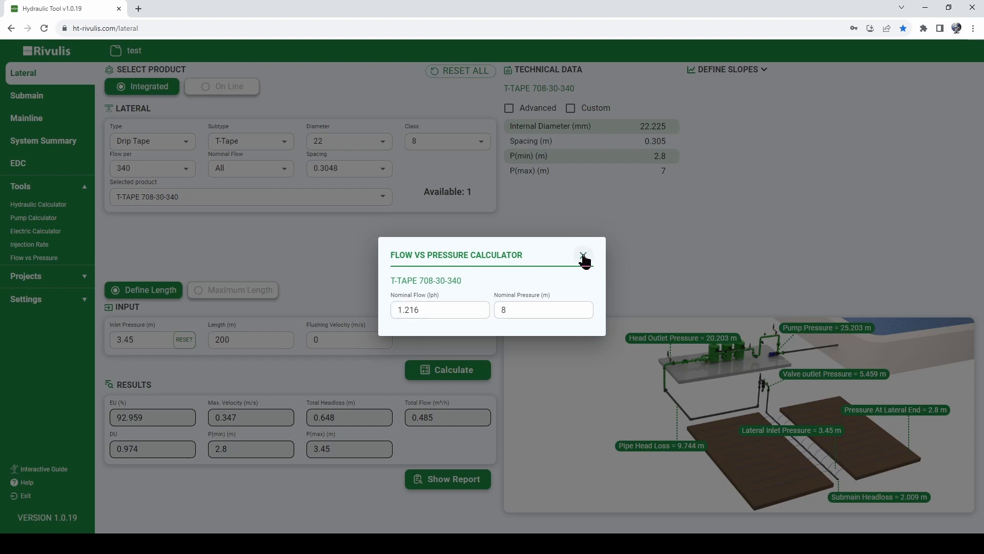
{"action": "left_click", "coordinate": [584, 259]}
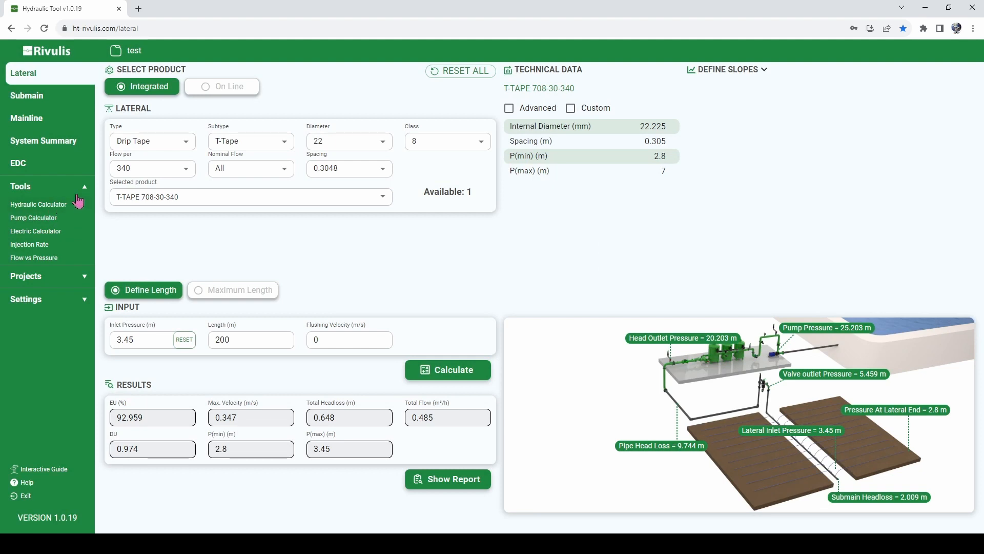
{"action": "mouse_move", "coordinate": [290, 256]}
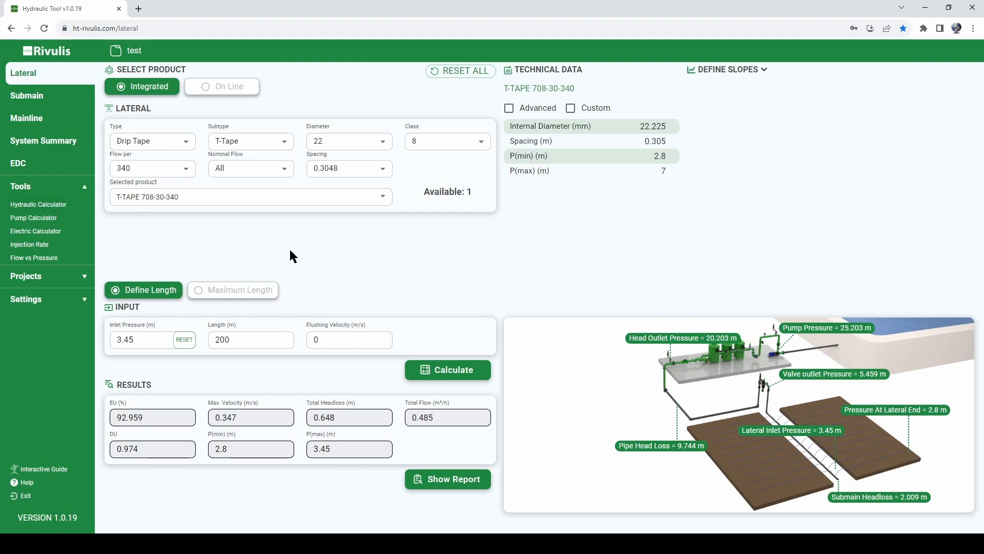
{"action": "mouse_move", "coordinate": [183, 234]}
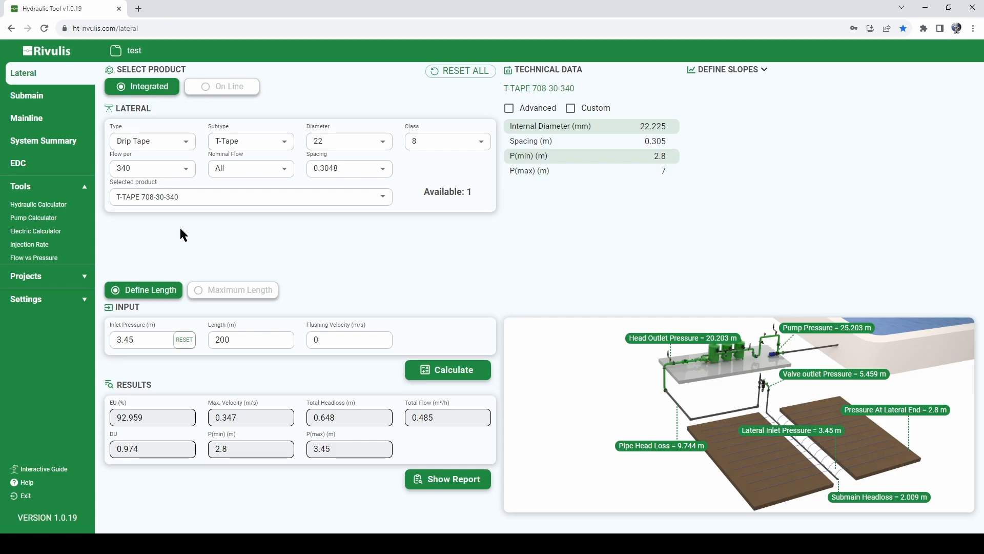